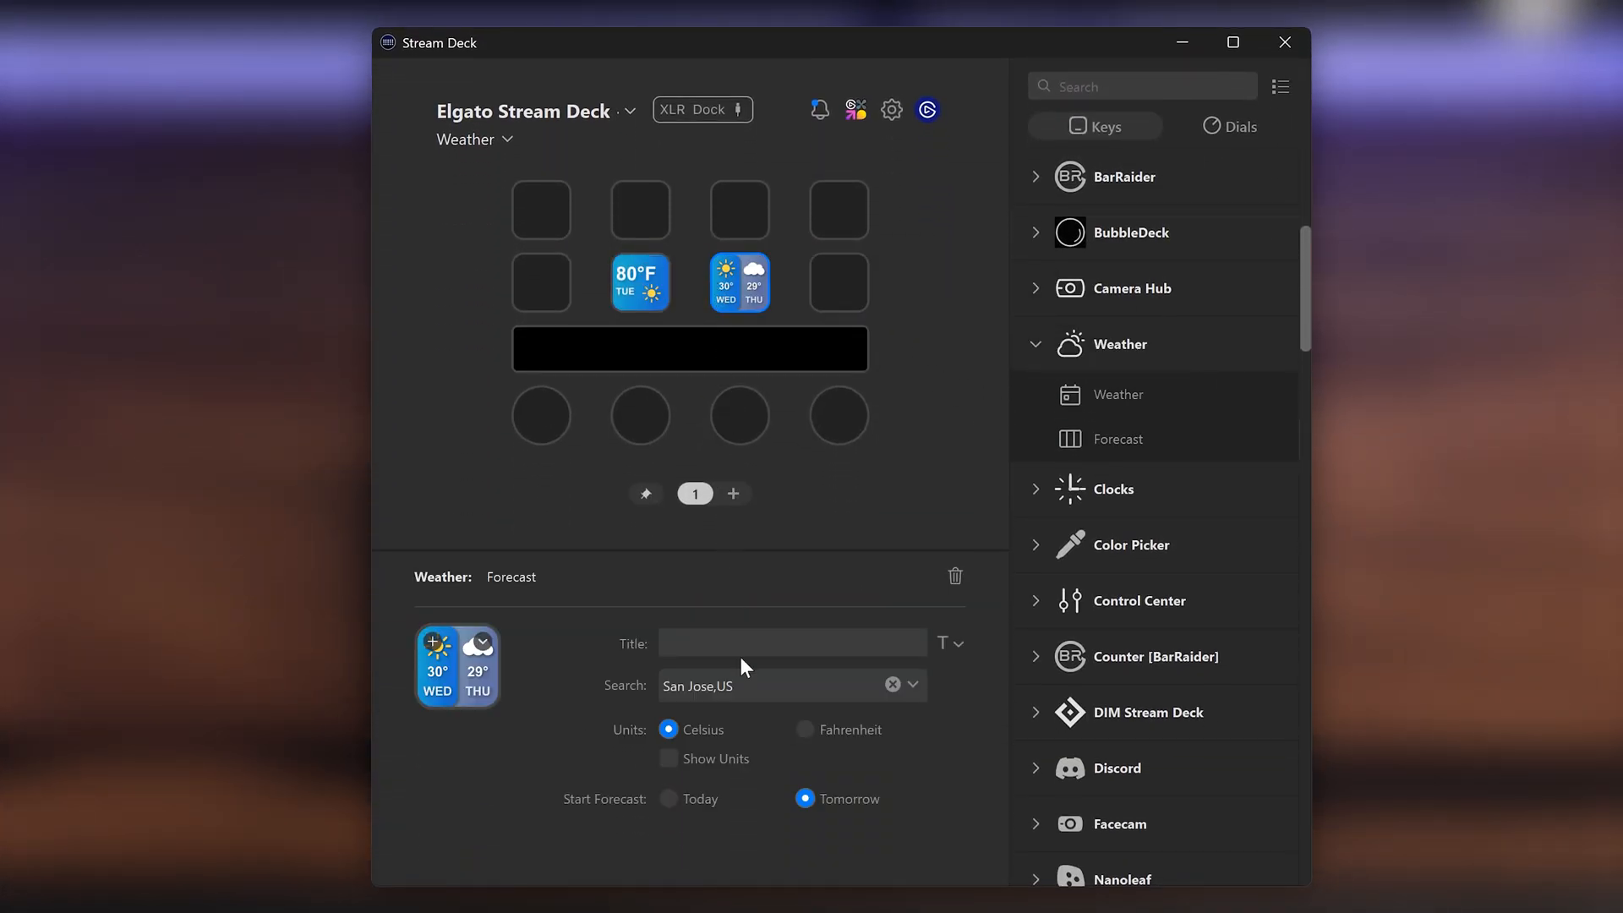
mouse_move(769, 713)
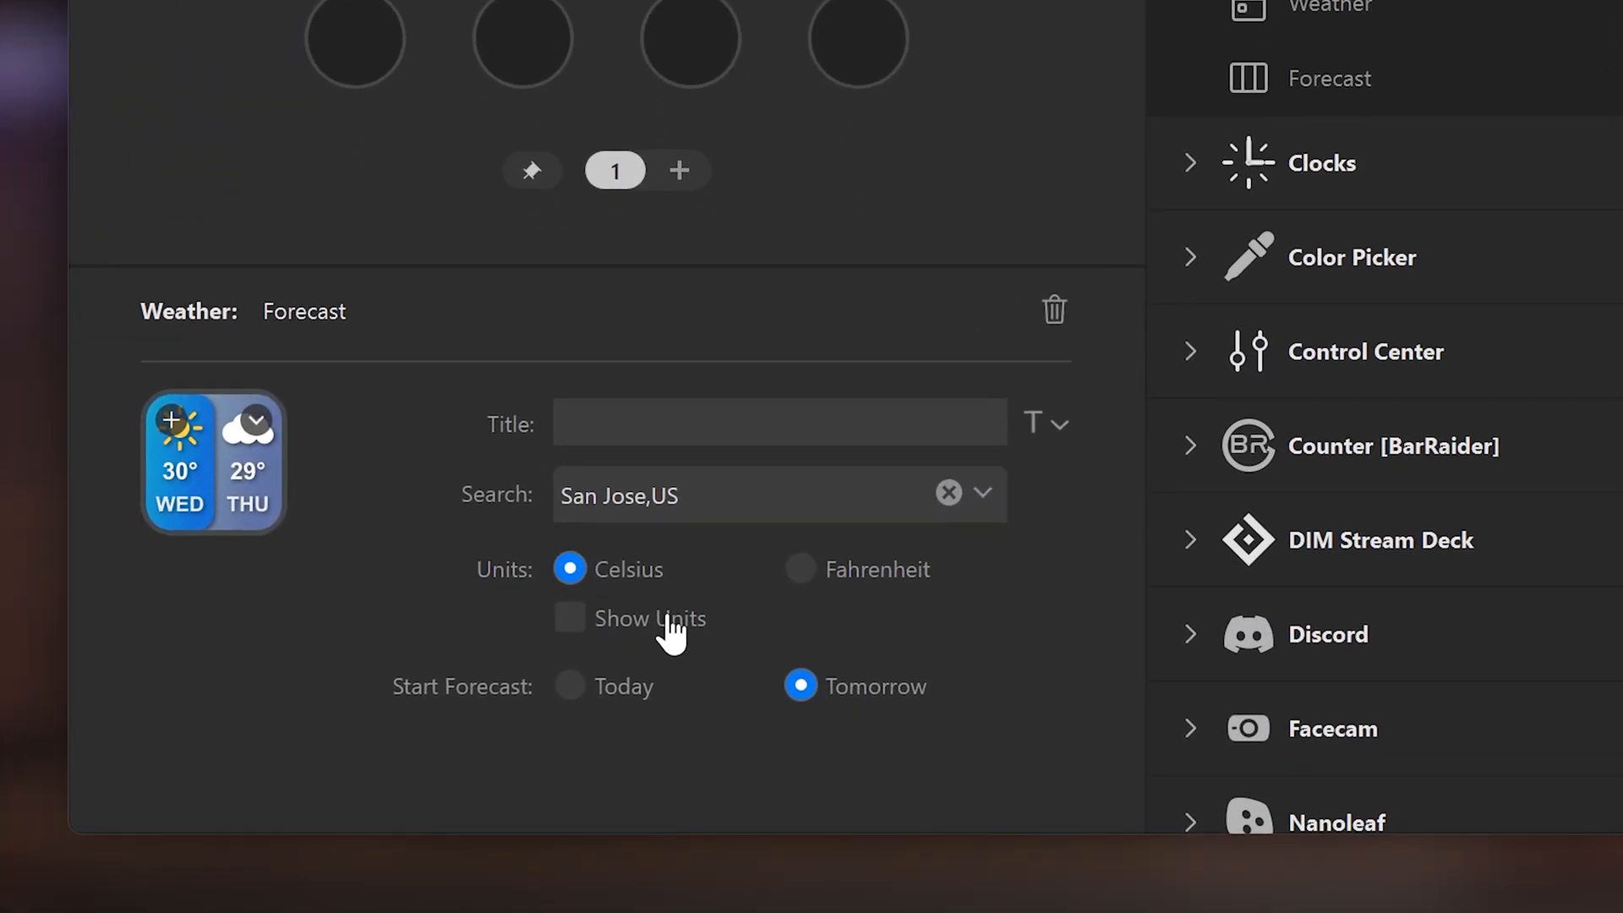
Step: Set the San Jose forecast key's Start Forecast option to Today
click(570, 684)
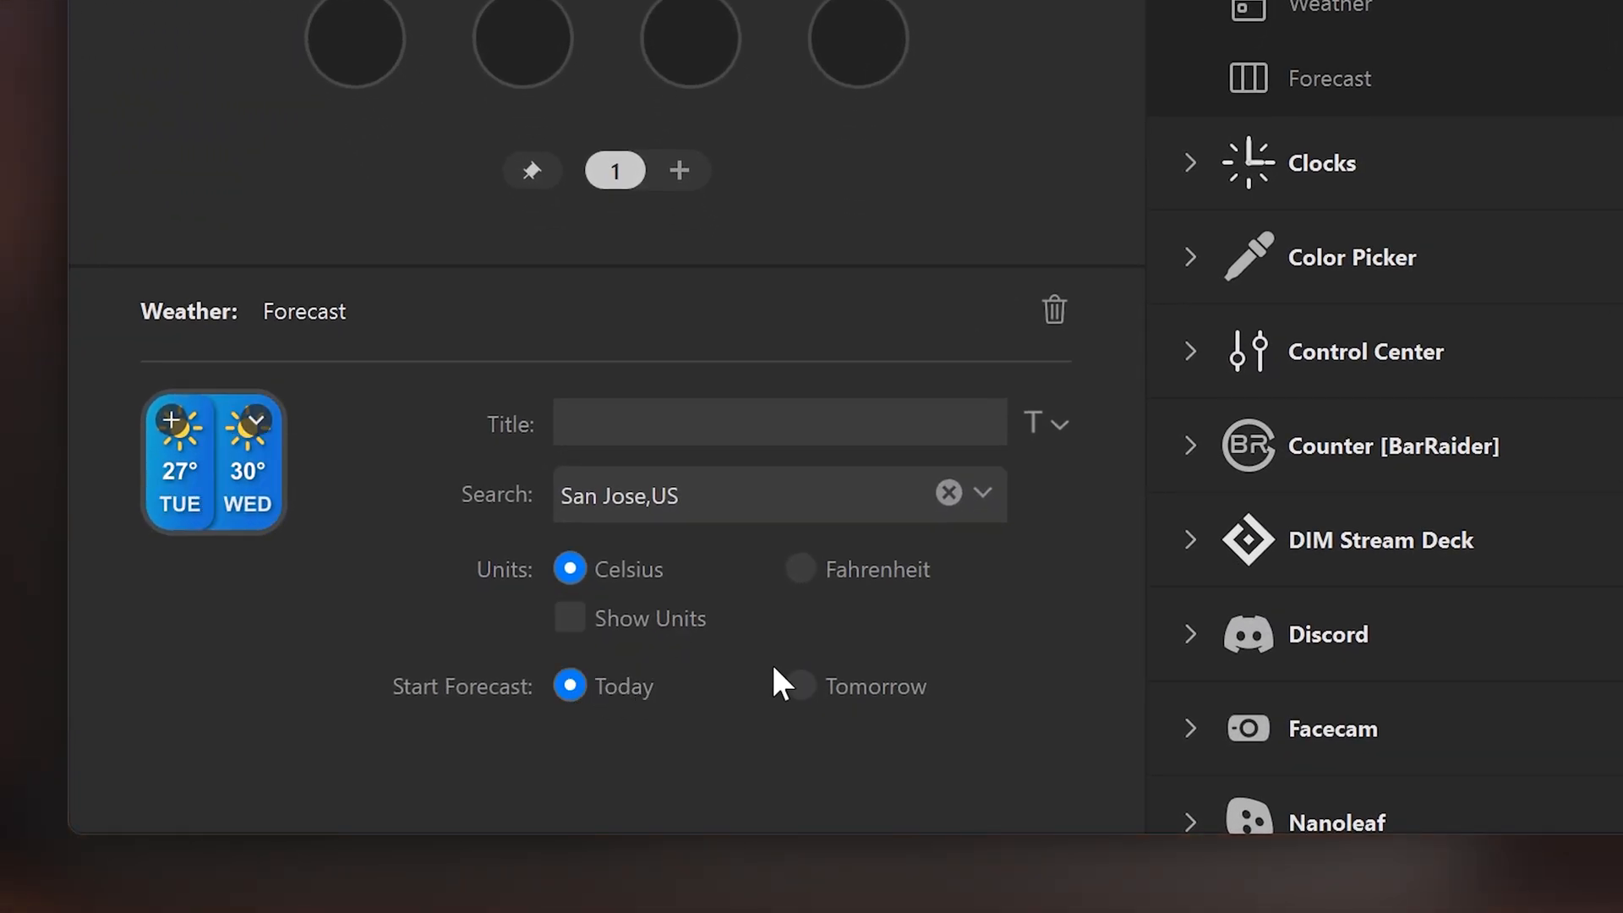